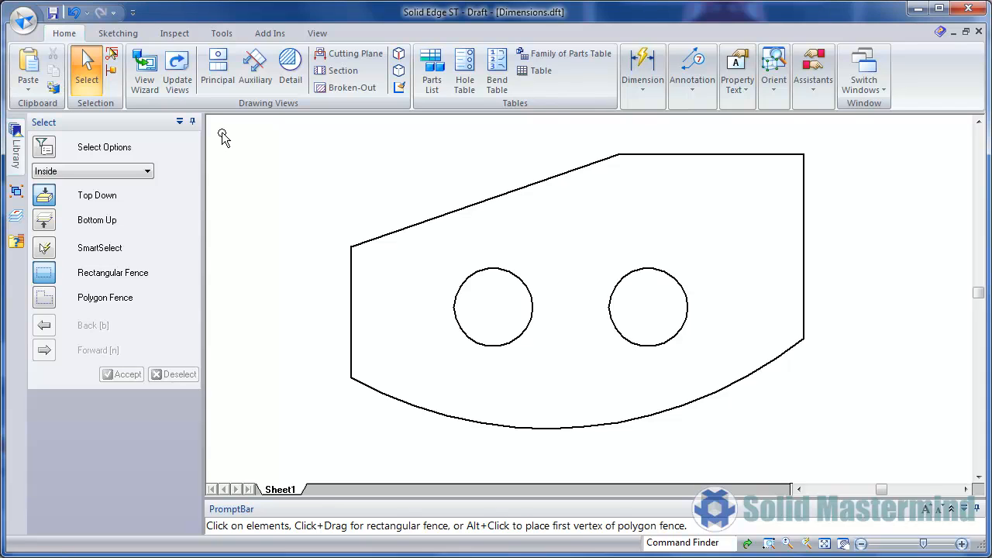
- Use Smart Dimension to place a 50 on the left edge and Ø30 on the left hole
click(643, 80)
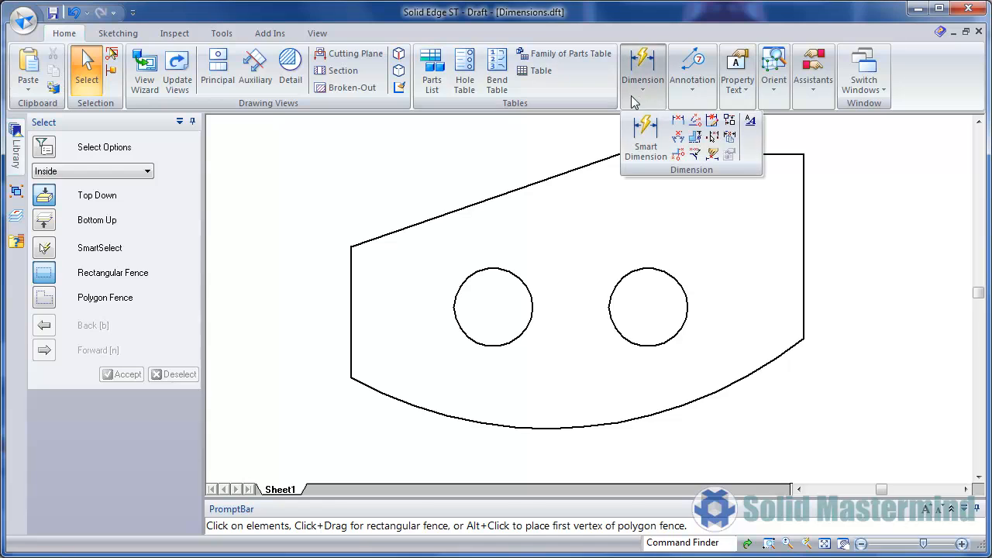
click(645, 135)
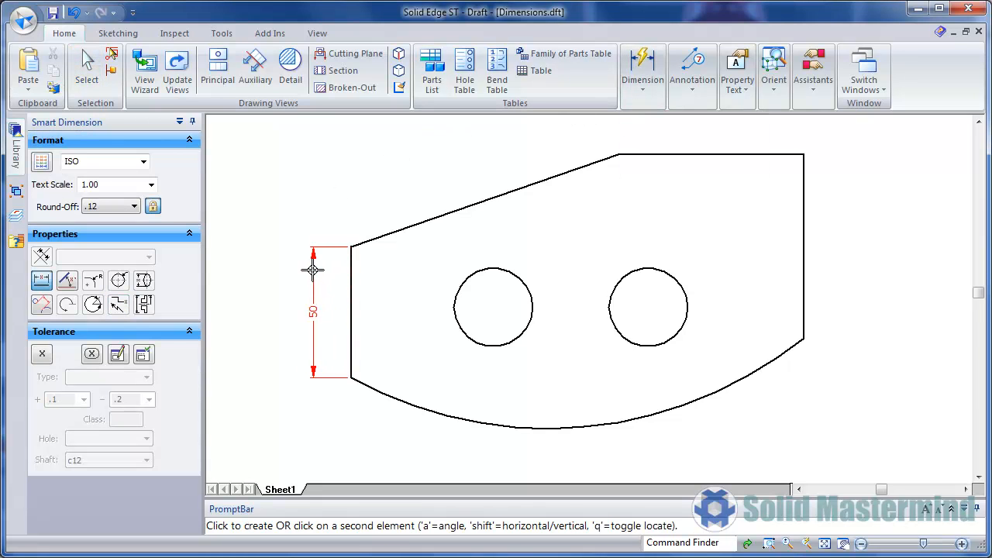
click(313, 269)
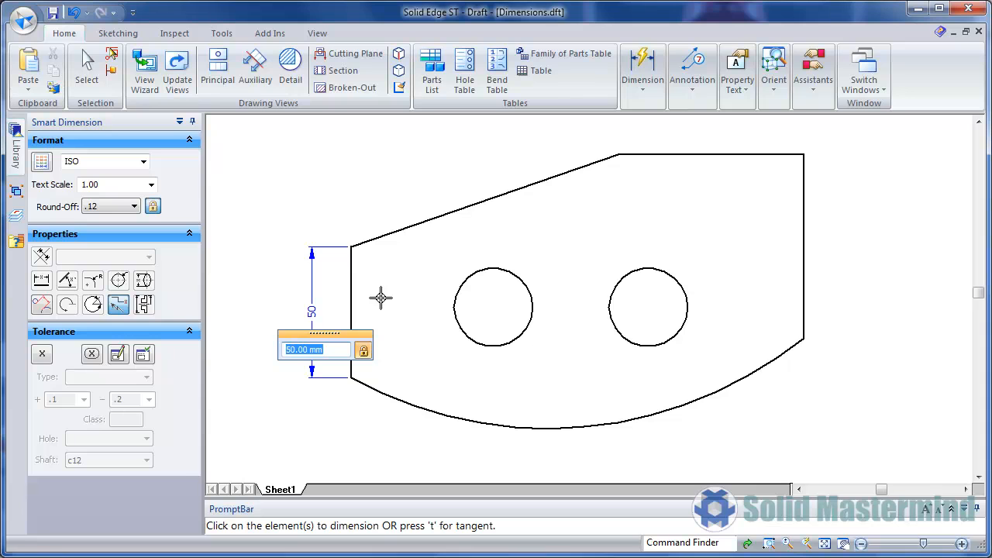
click(493, 308)
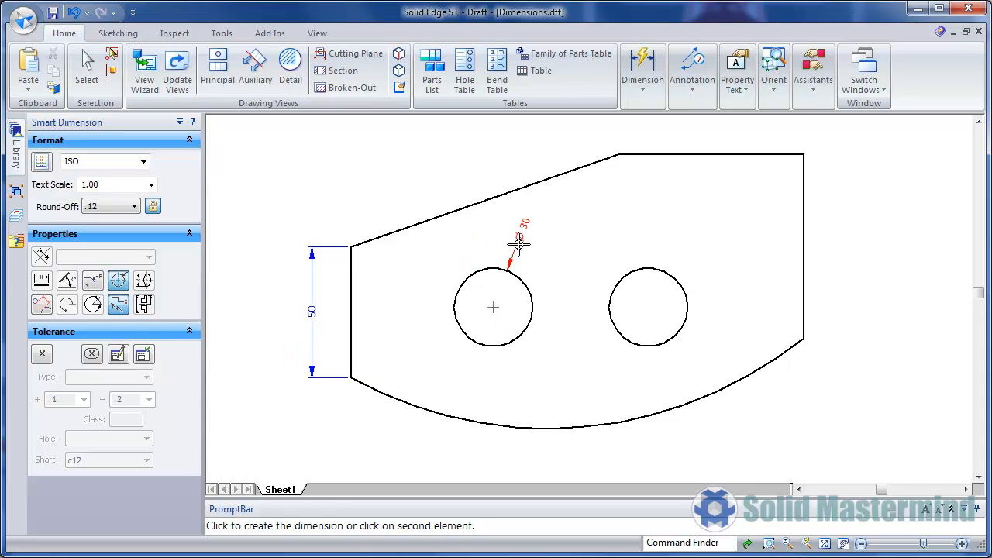
click(493, 308)
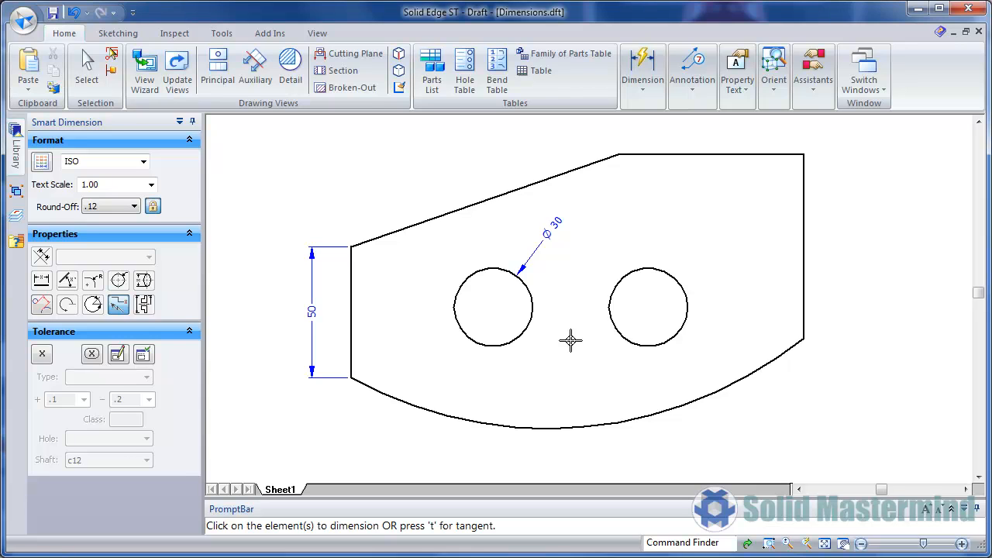
click(642, 74)
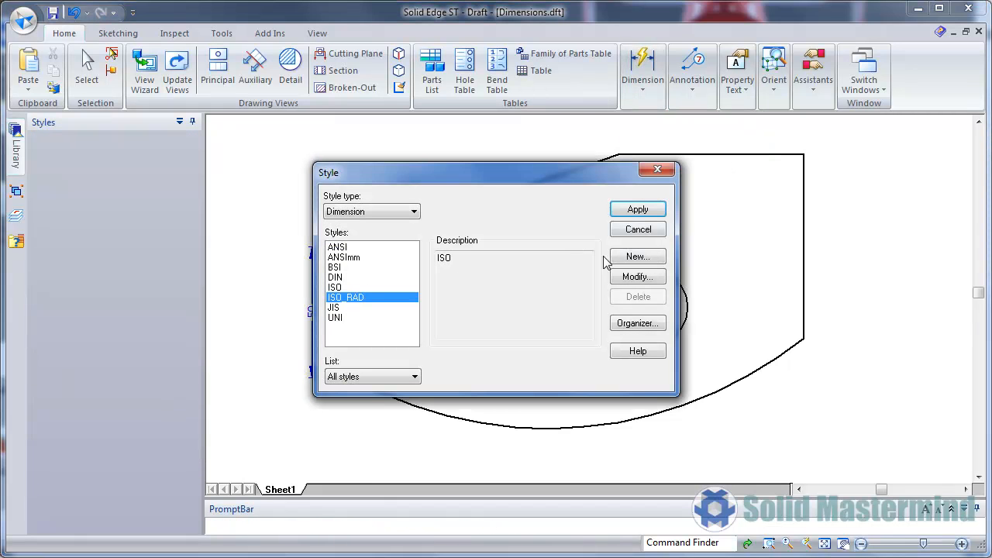
click(637, 276)
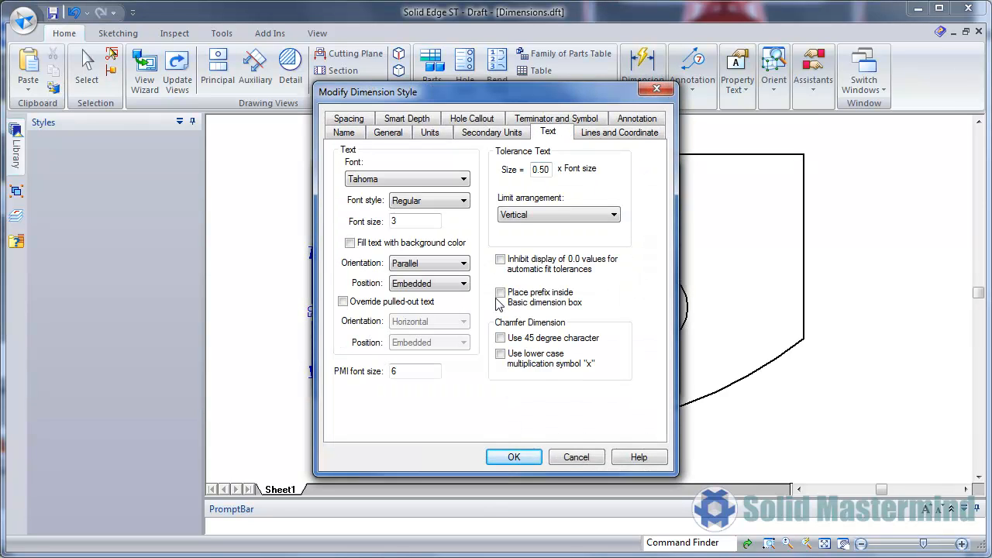
click(577, 457)
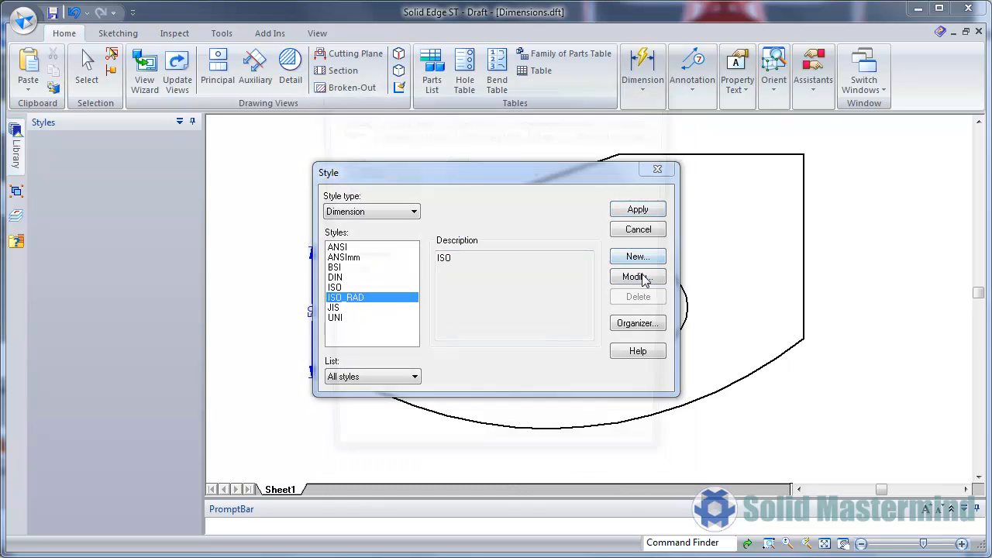
click(637, 277)
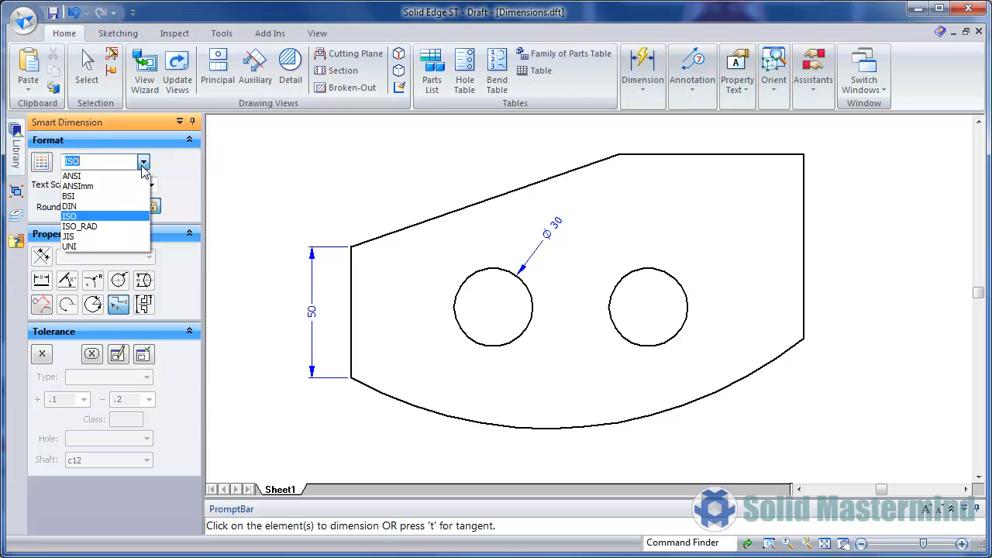
- Add a second Ø30 diameter to the left hole with horizontal ISO_RAD text
click(80, 225)
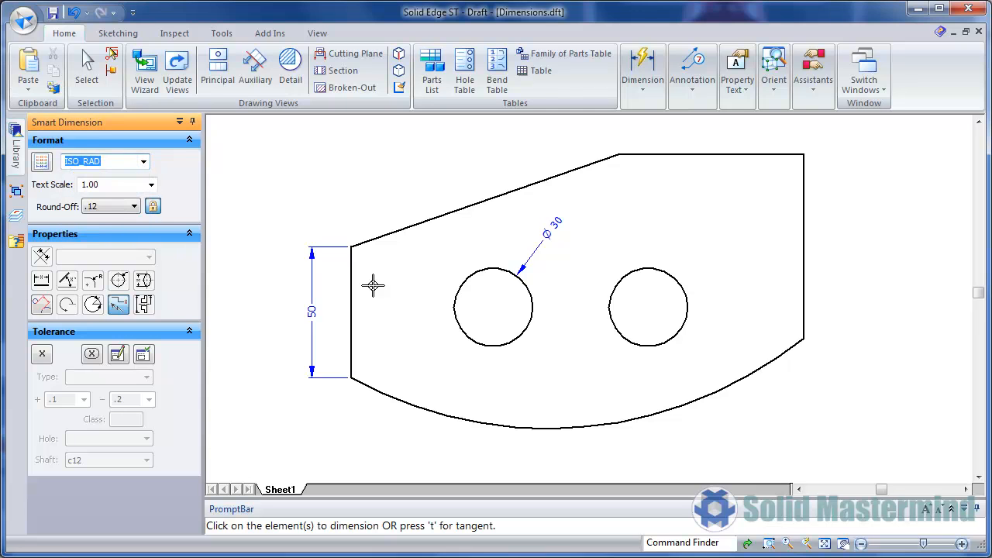
click(493, 307)
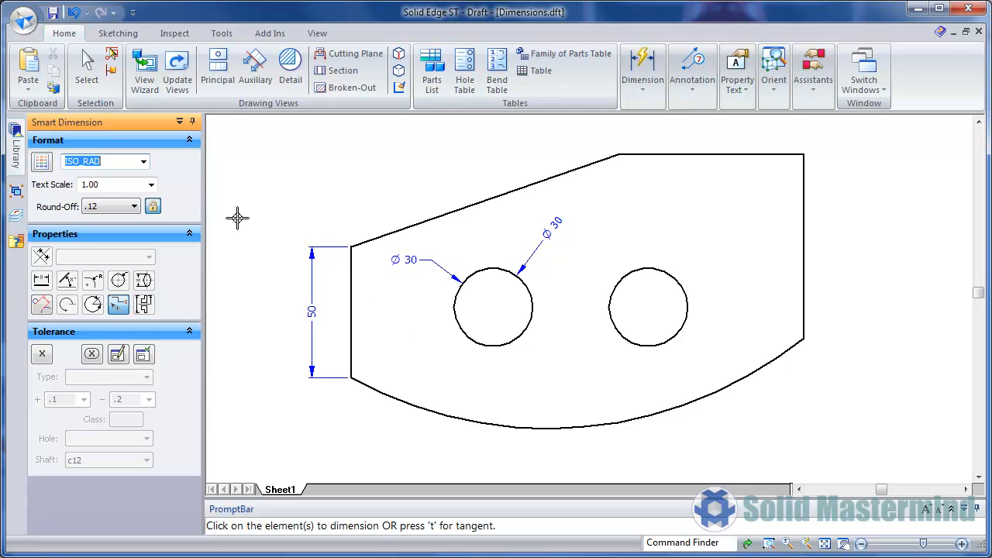
click(143, 161)
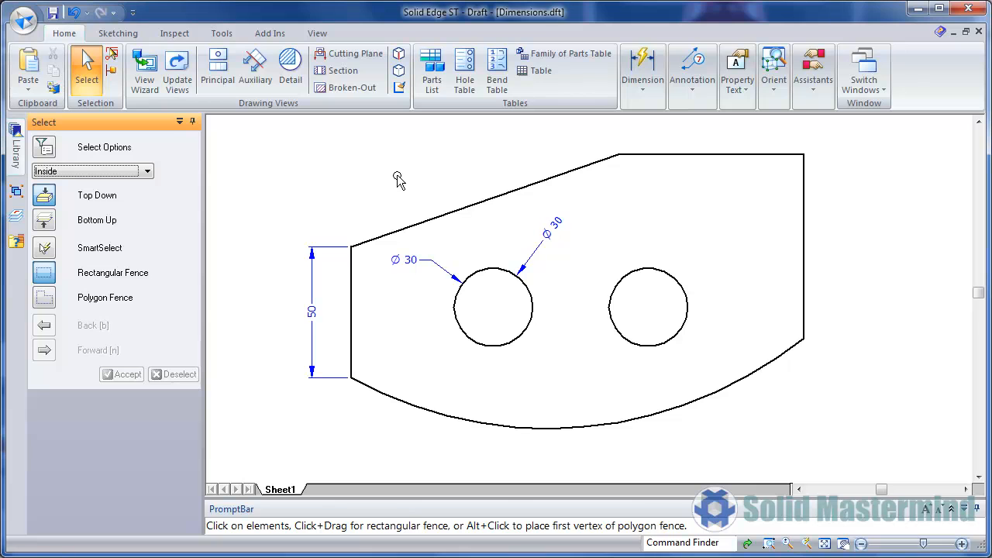
click(21, 19)
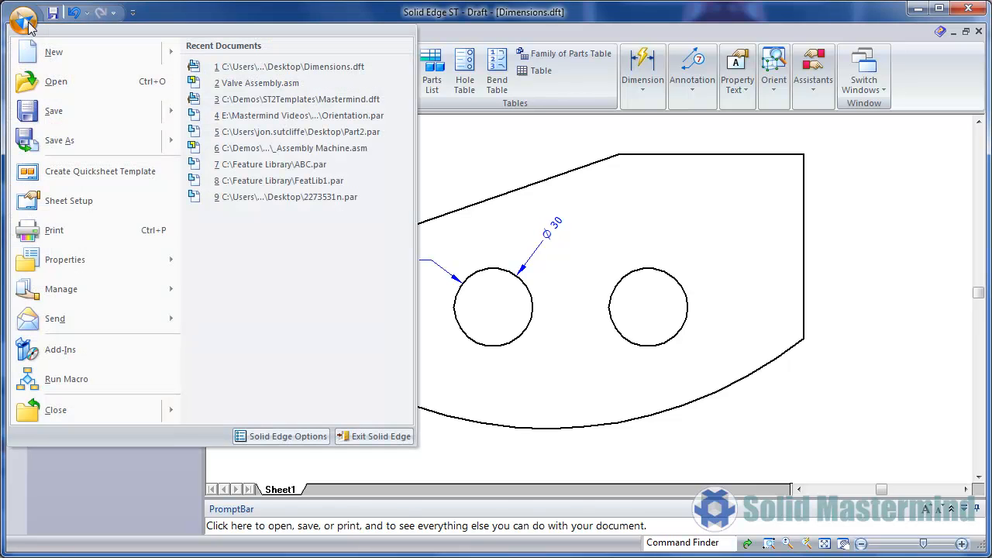
mouse_move(254, 438)
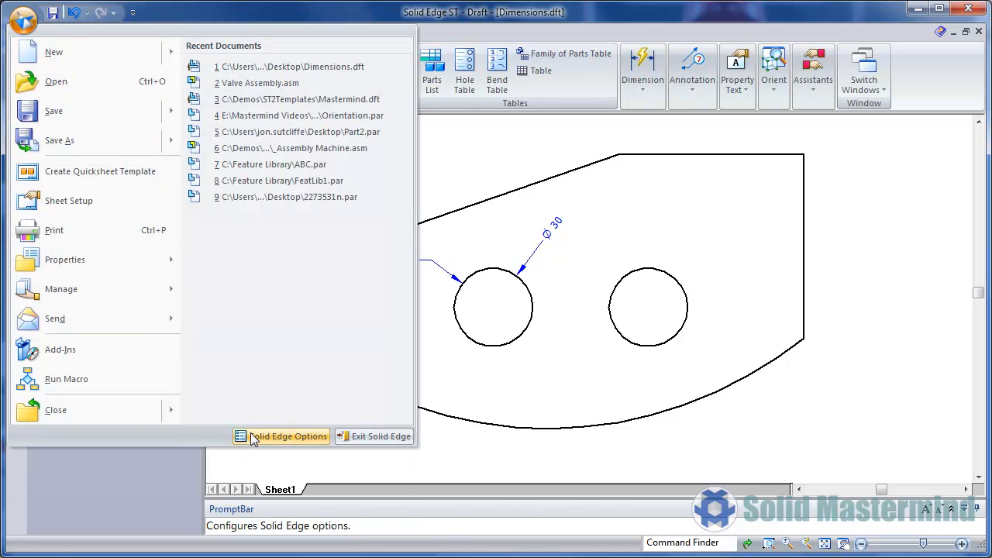
- In Options > Dimension Style, assign ISO_RAD to radial and diameter types and enable mapping
click(281, 436)
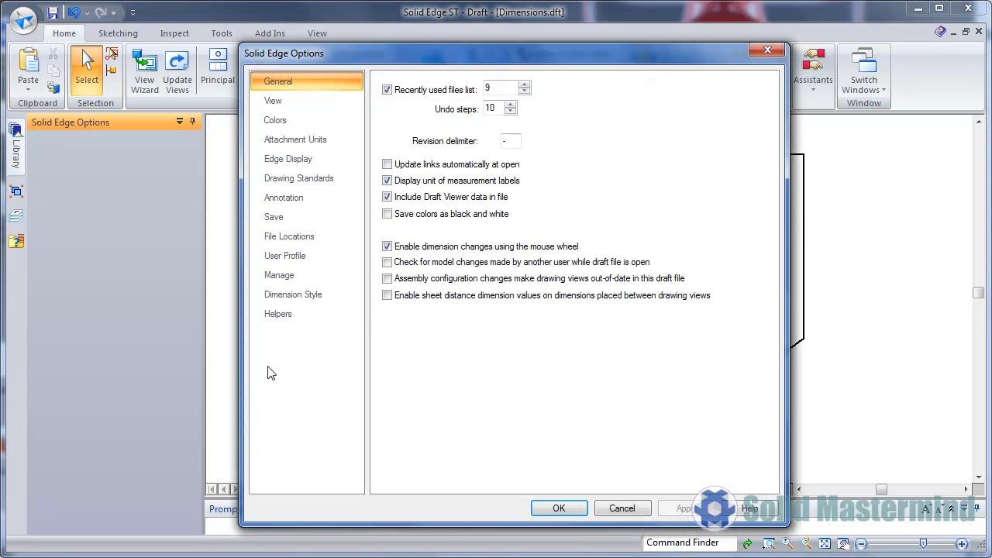
click(293, 294)
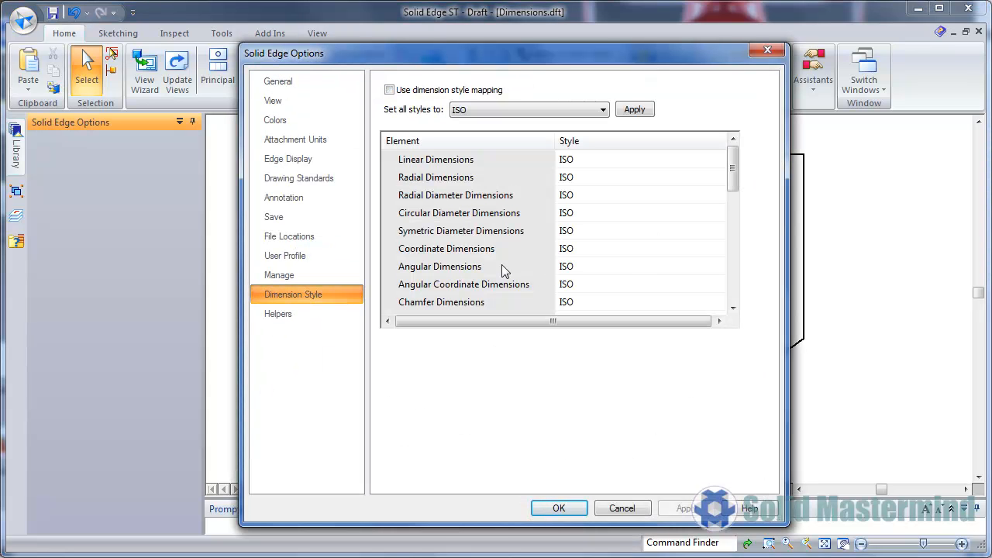
mouse_move(634, 199)
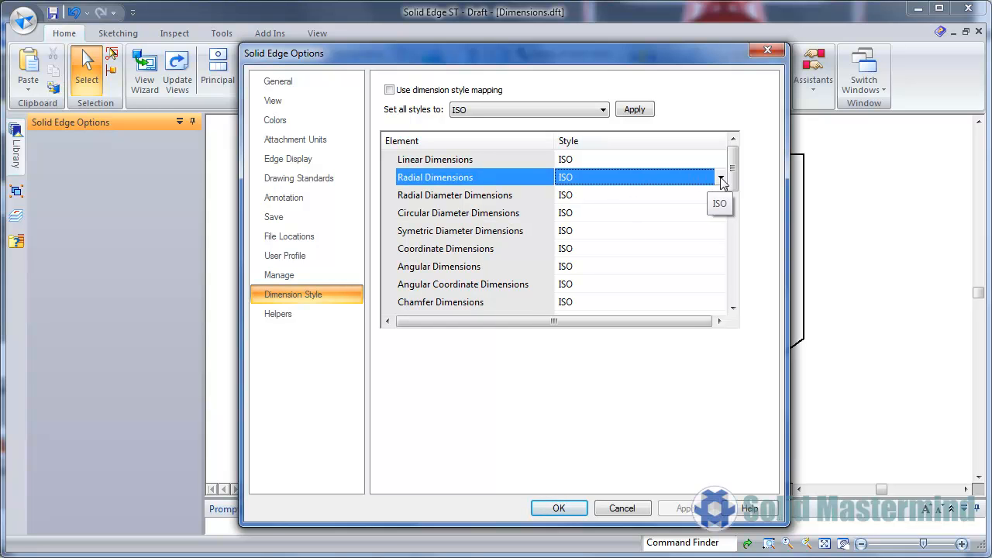
click(721, 177)
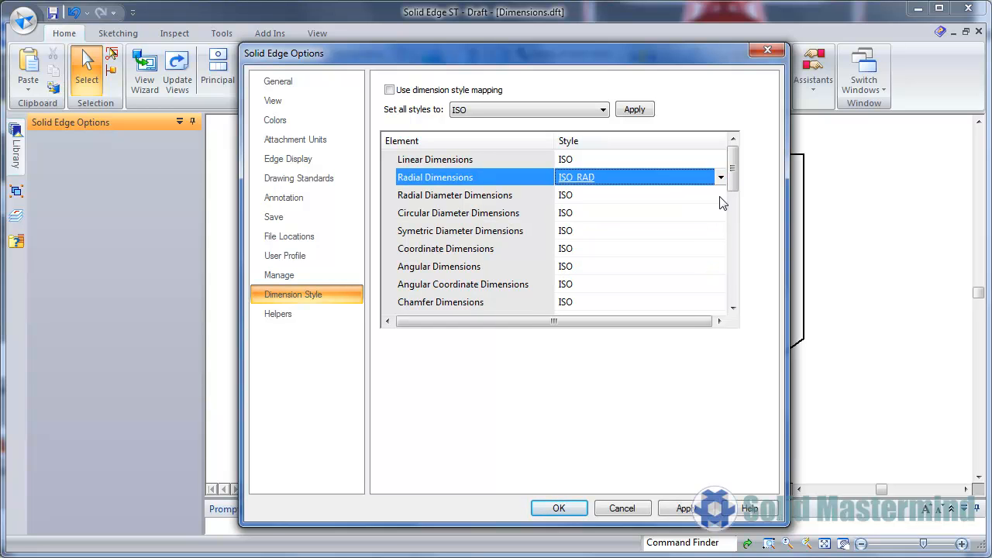
click(720, 195)
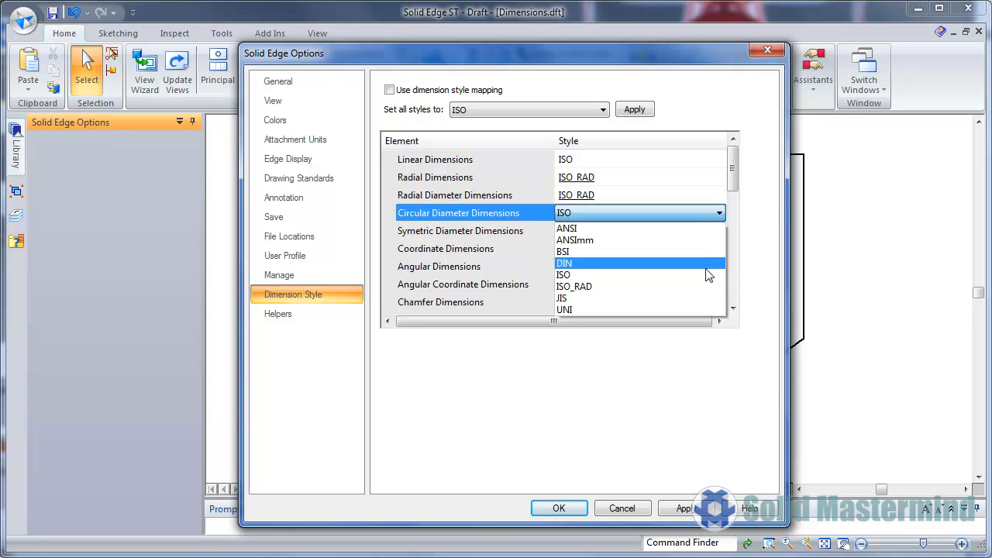
click(574, 286)
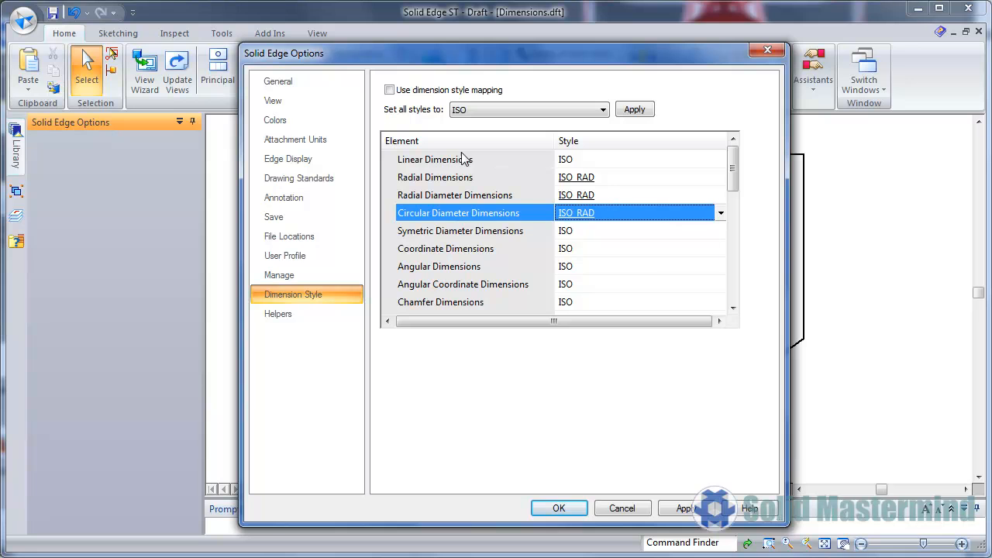
click(389, 90)
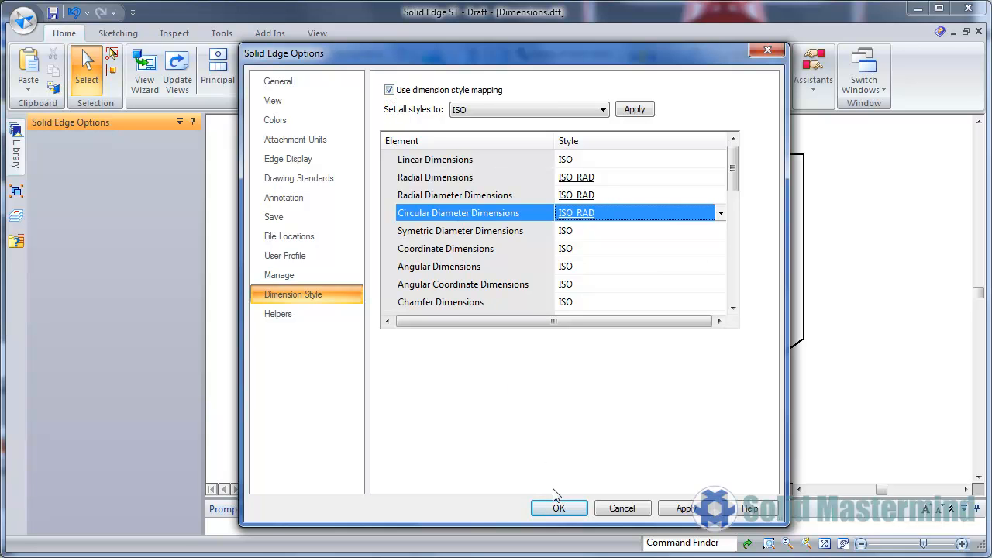
click(558, 508)
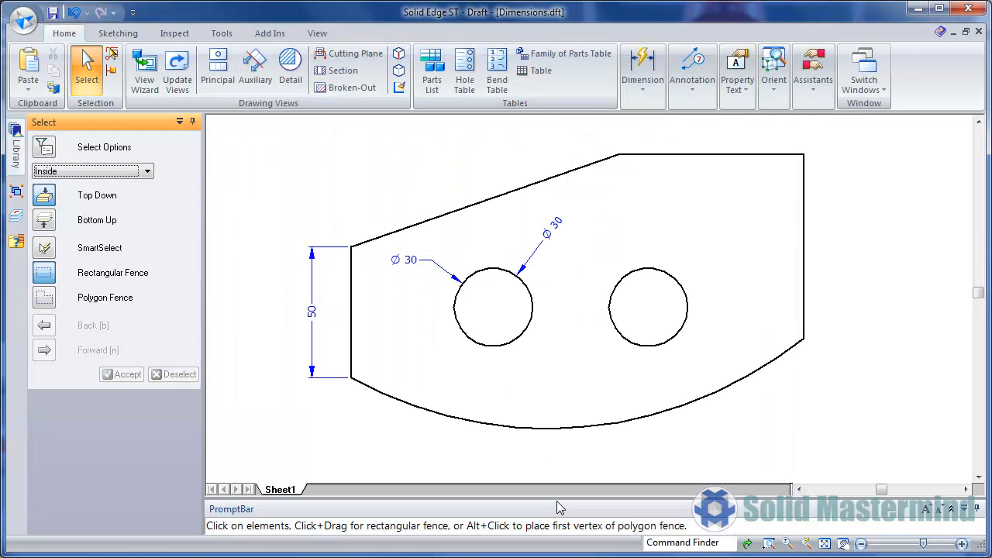
- Add 70 dimensions to the right and top edges, Ø30 to the right hole, R155 to the arc
click(642, 69)
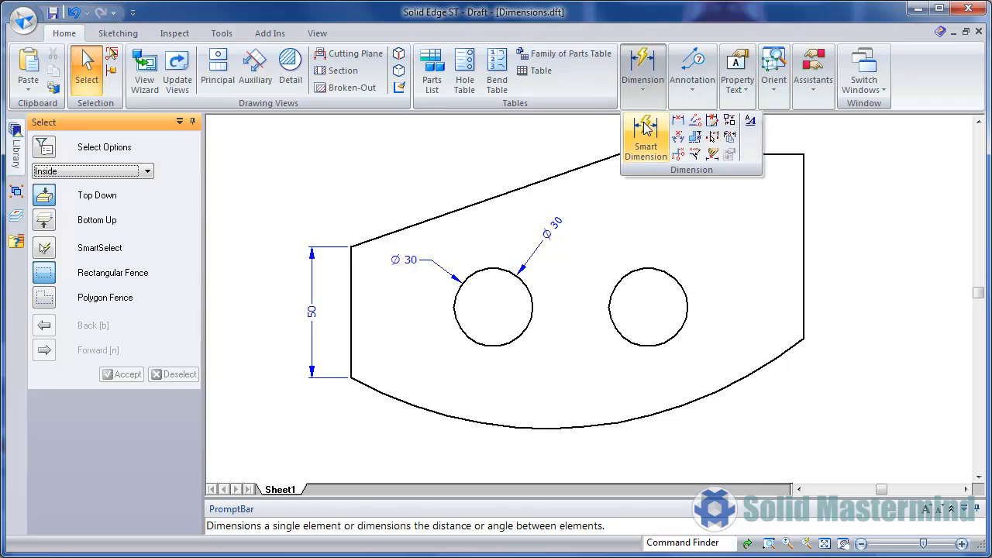
click(645, 135)
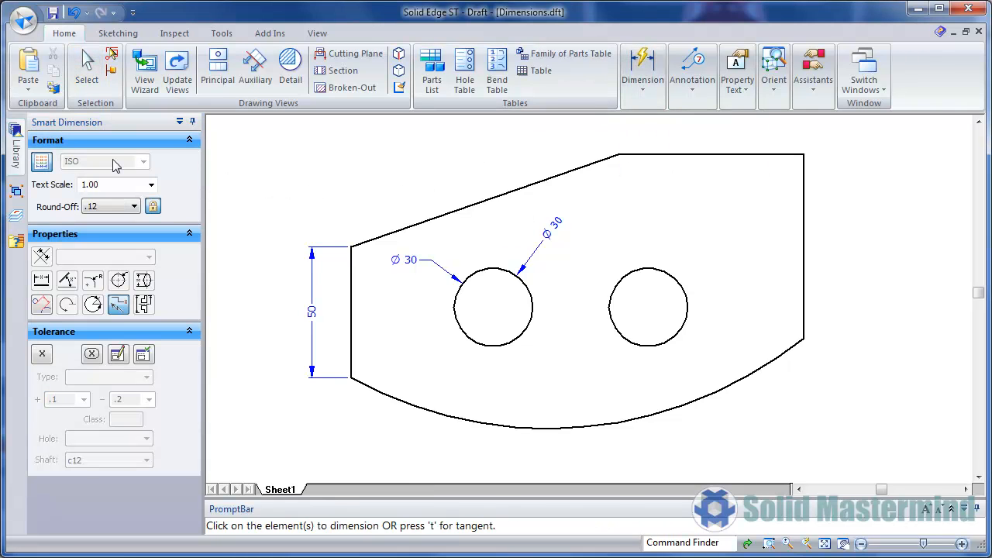
mouse_move(114, 163)
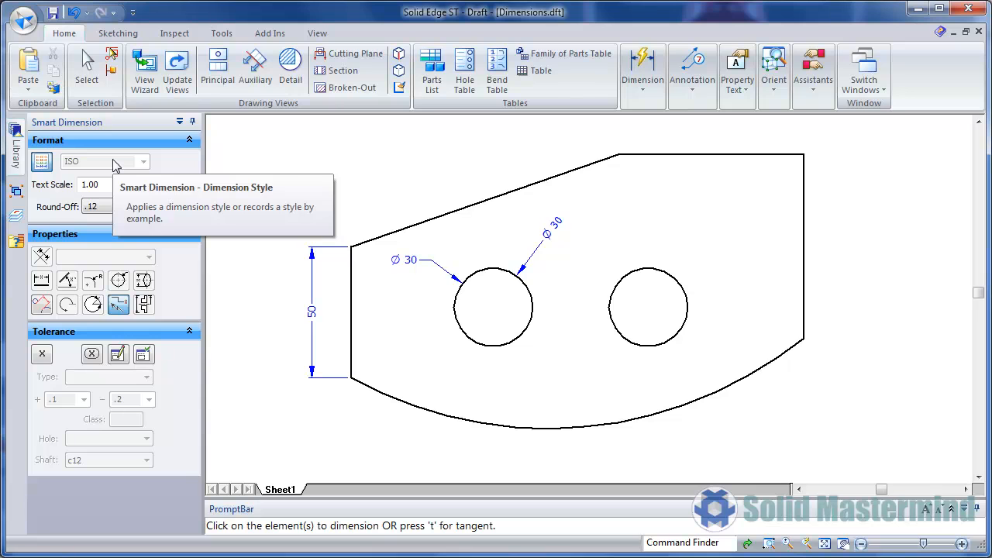
mouse_move(736, 257)
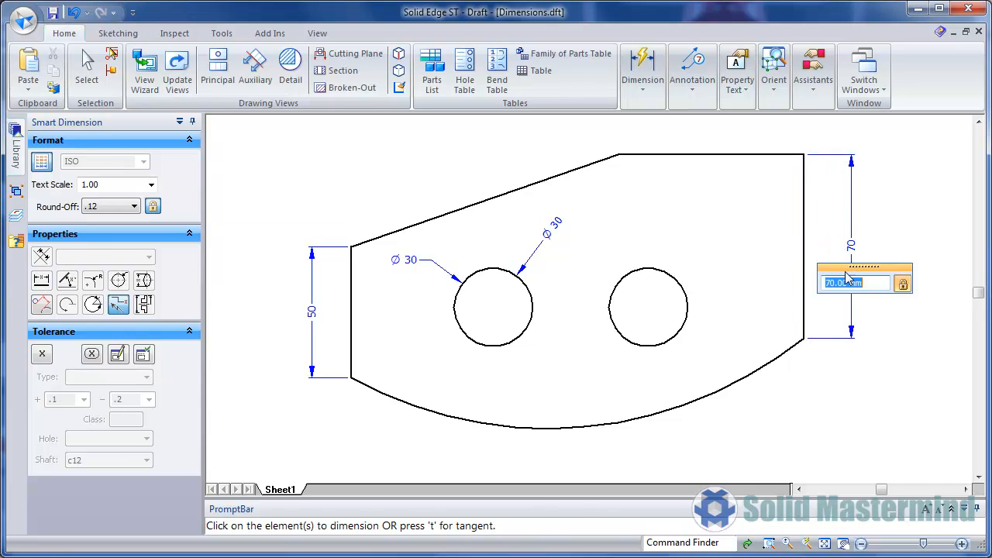
click(647, 307)
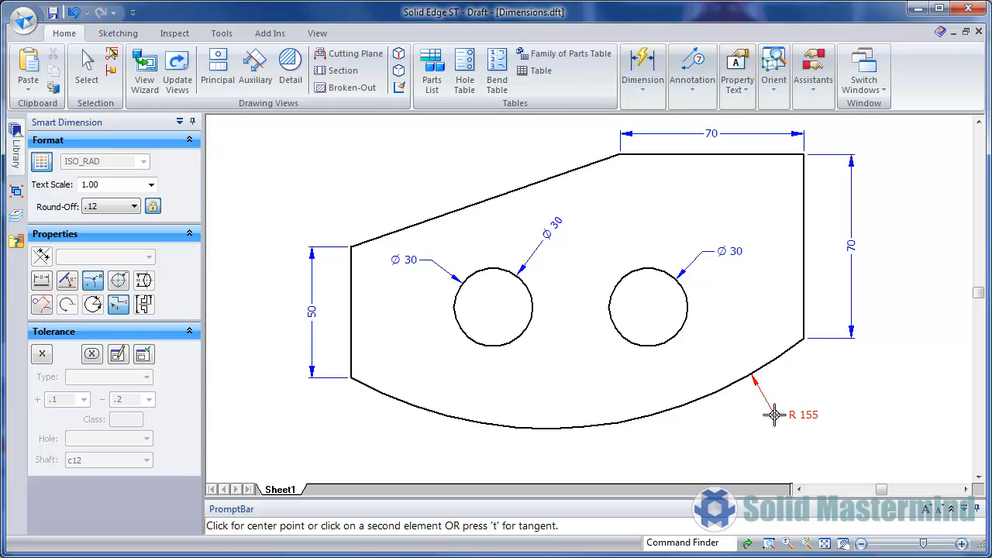
click(774, 416)
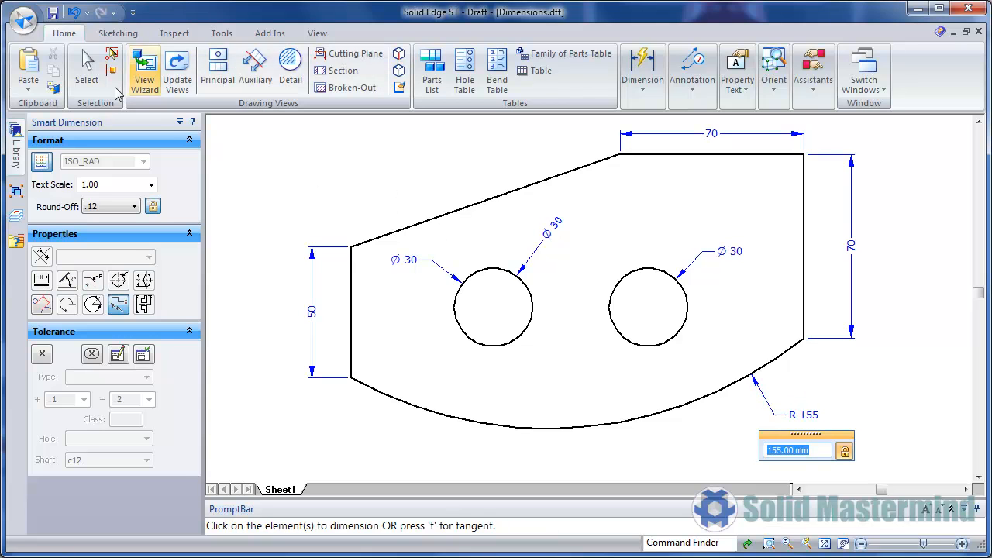
click(86, 70)
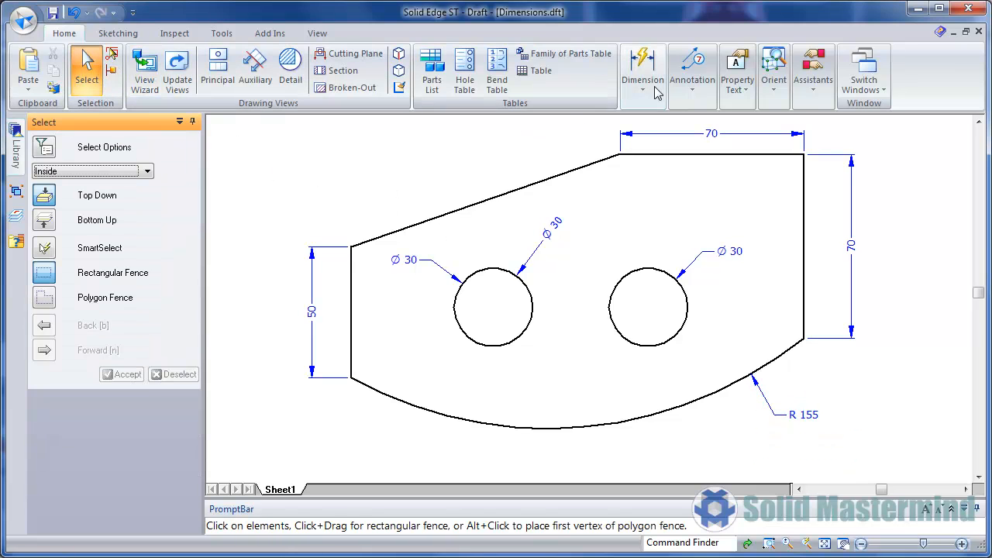
click(642, 60)
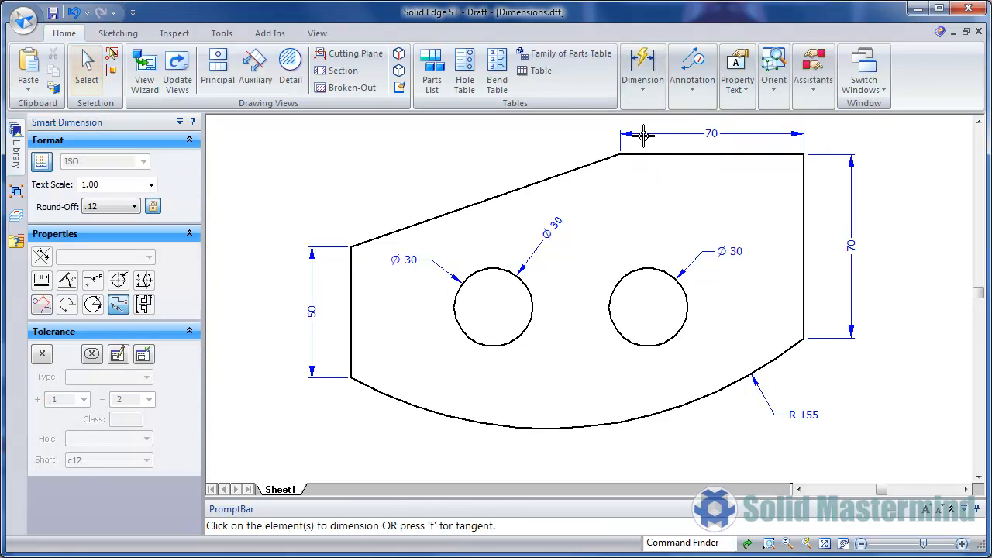
mouse_move(165, 168)
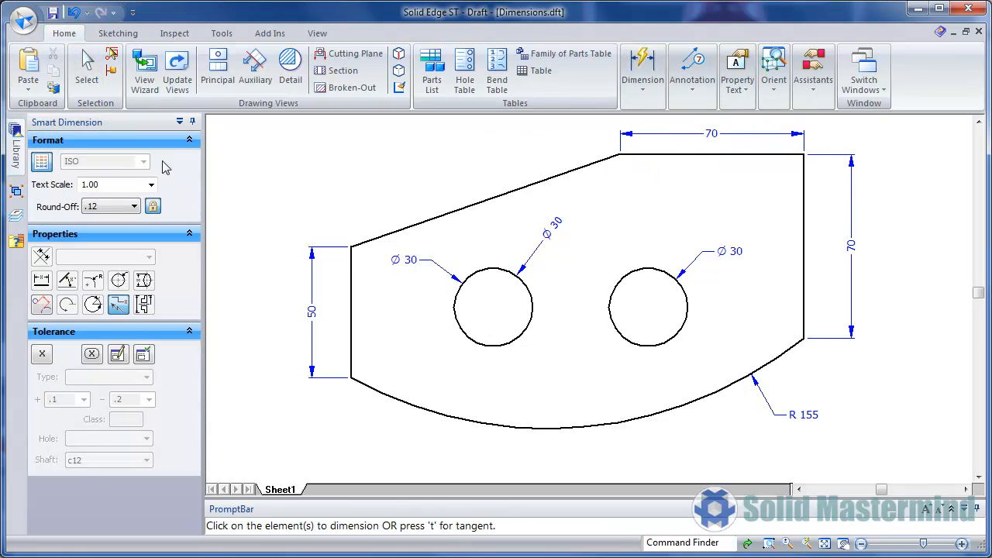
mouse_move(143, 161)
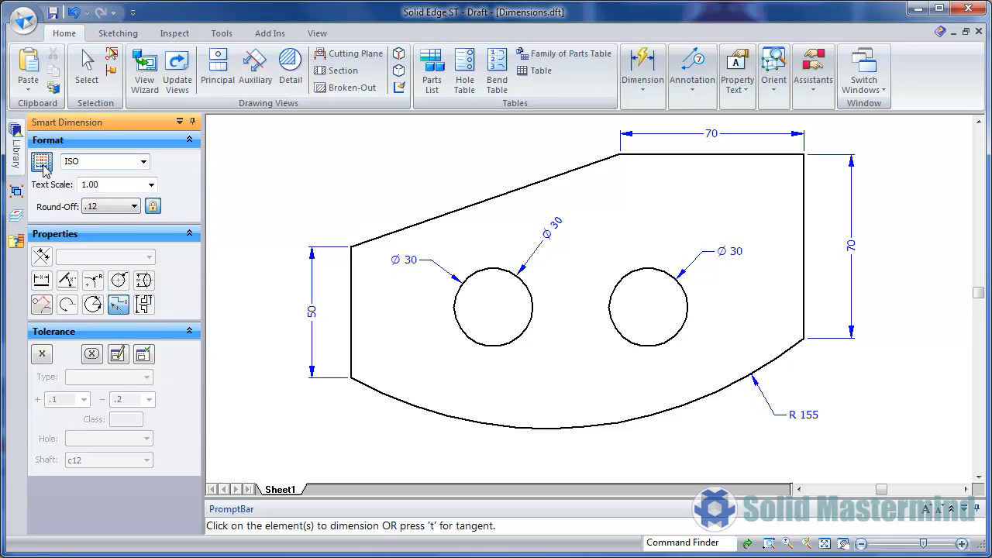
mouse_move(176, 185)
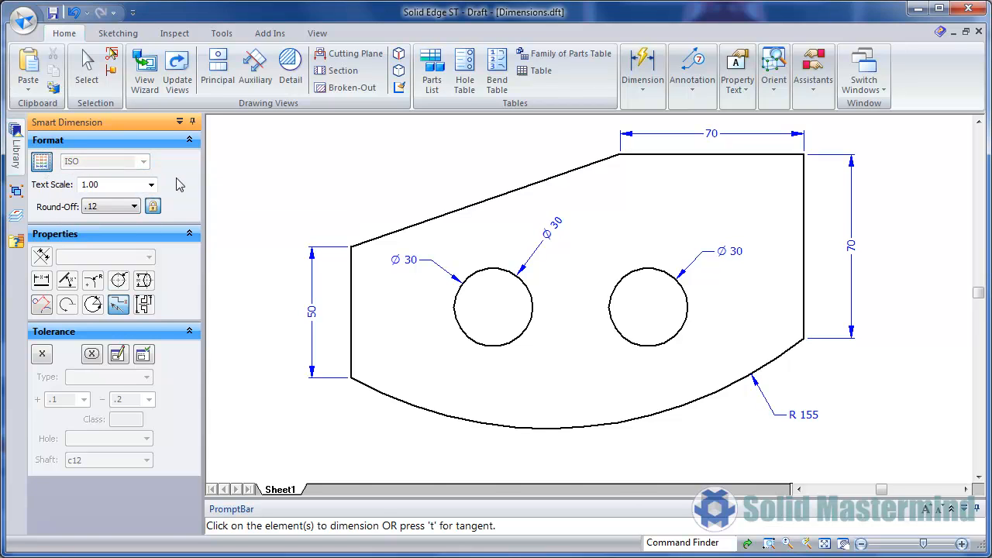